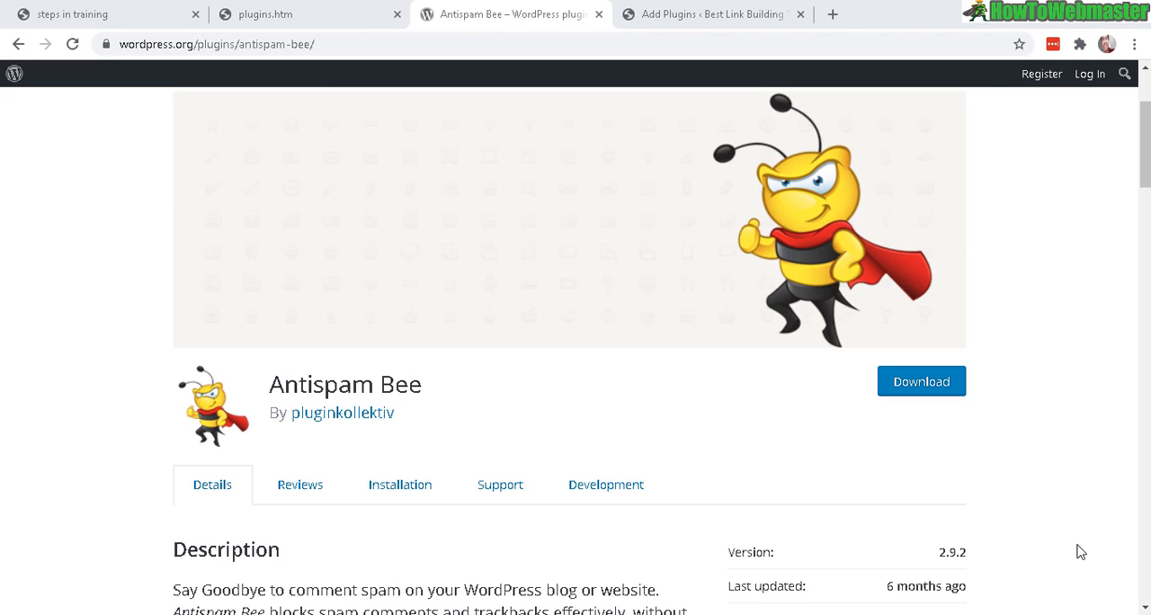
mouse_move(960, 604)
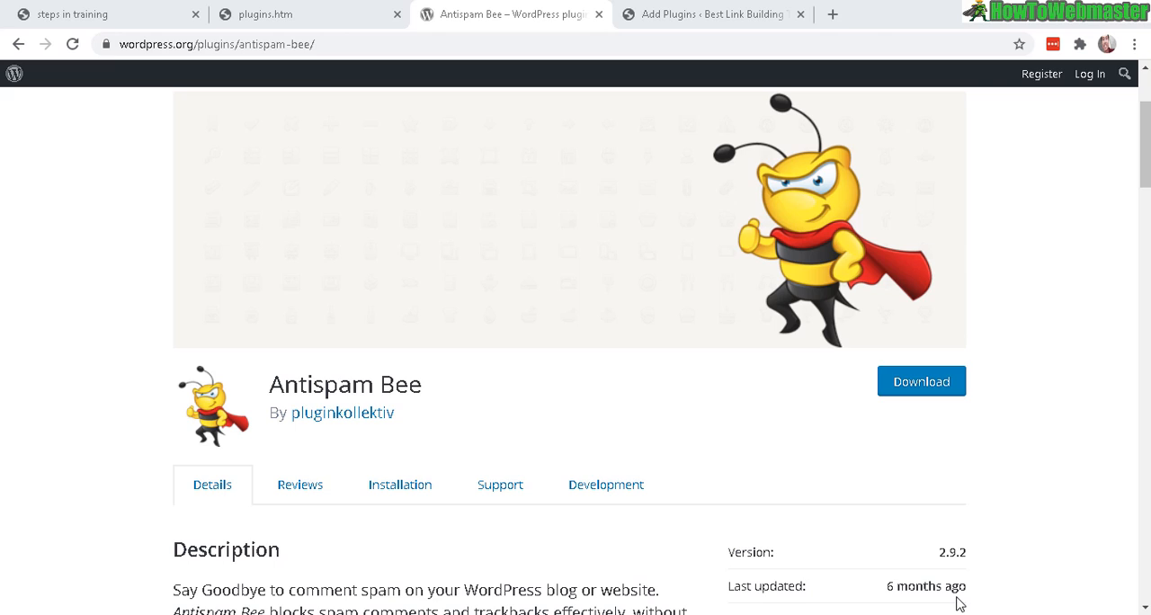
mouse_move(769, 516)
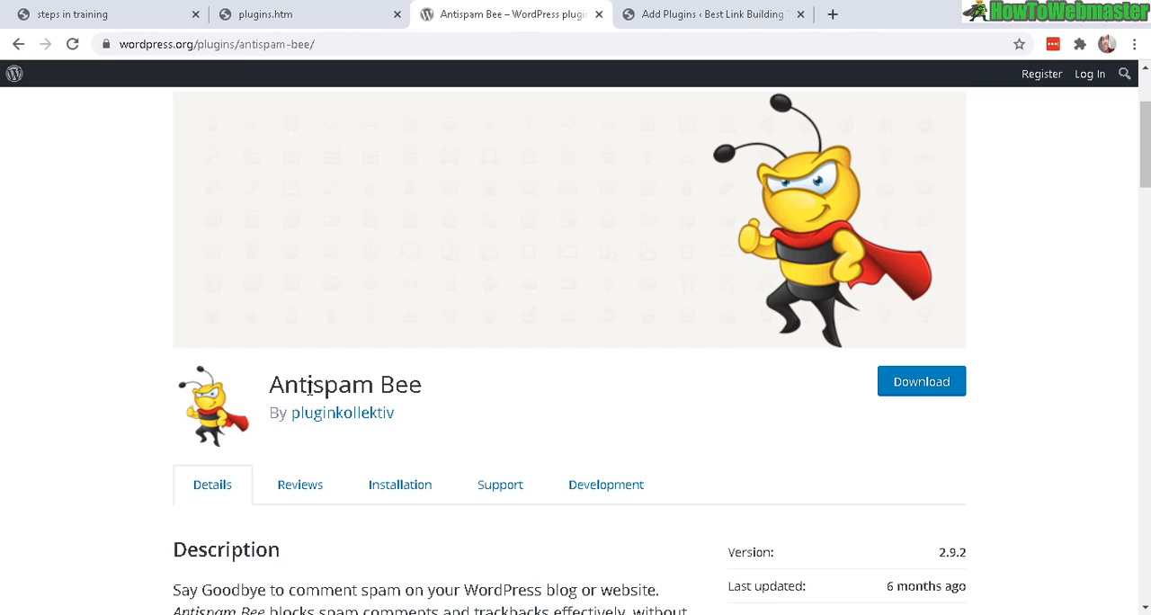
- Select the Antispam Bee name on the plugin directory page, then go to the site's Add Plugins page
double_click(344, 385)
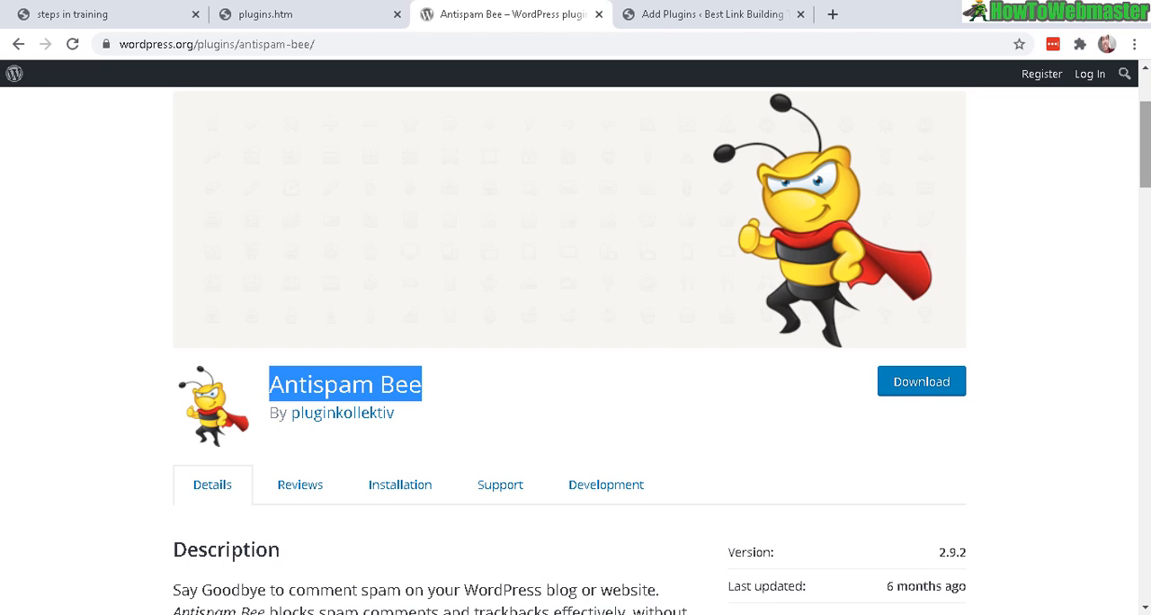
scroll(down, 3)
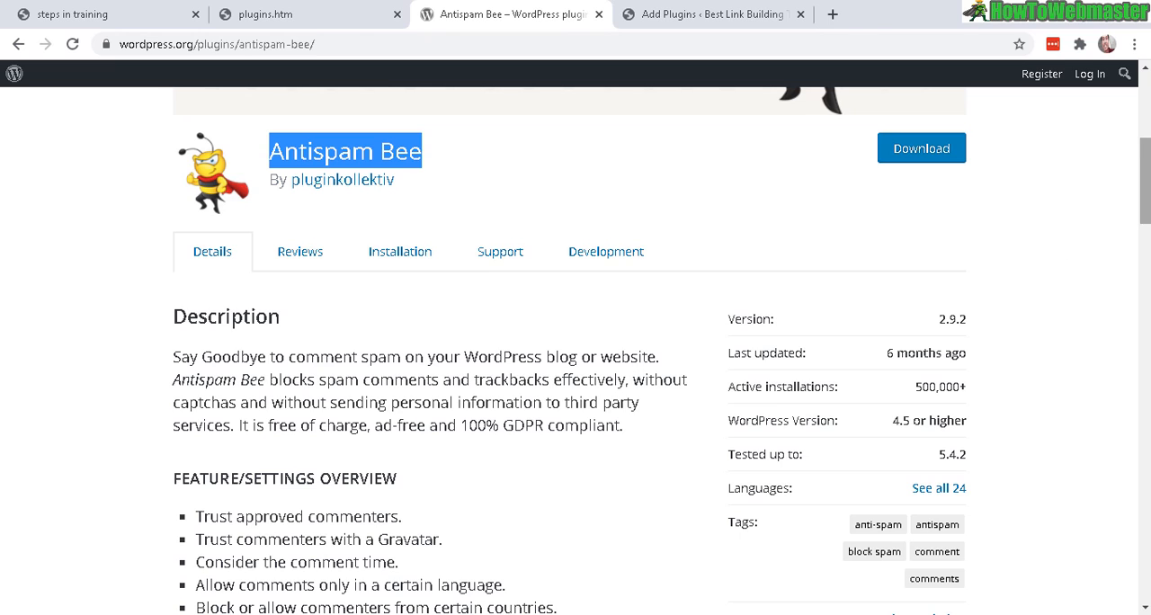
scroll(down, 3)
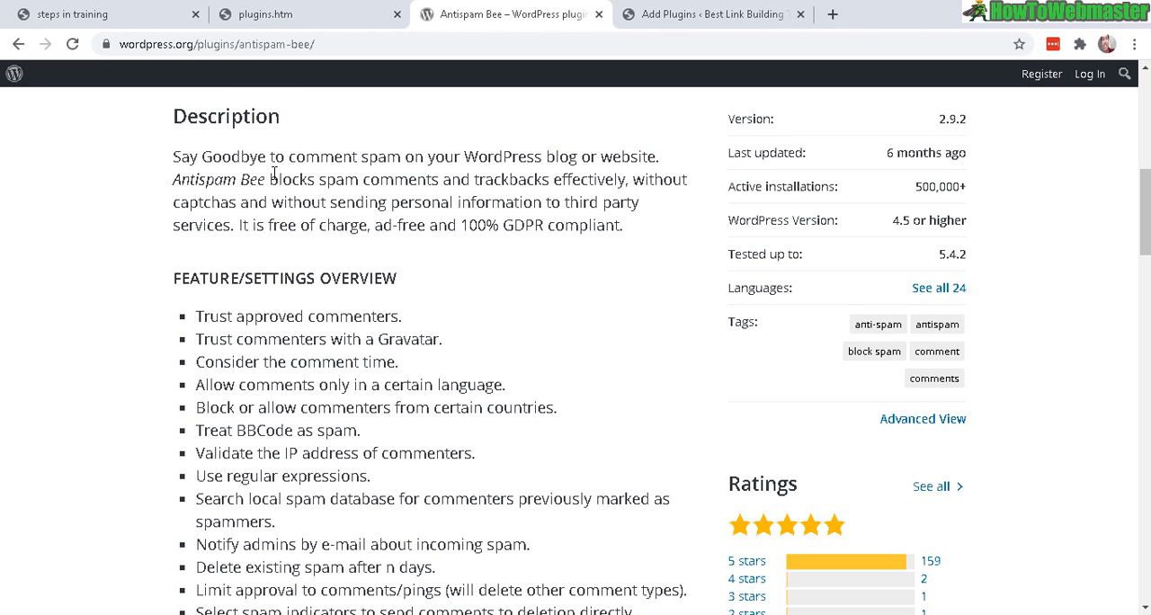
mouse_move(512, 301)
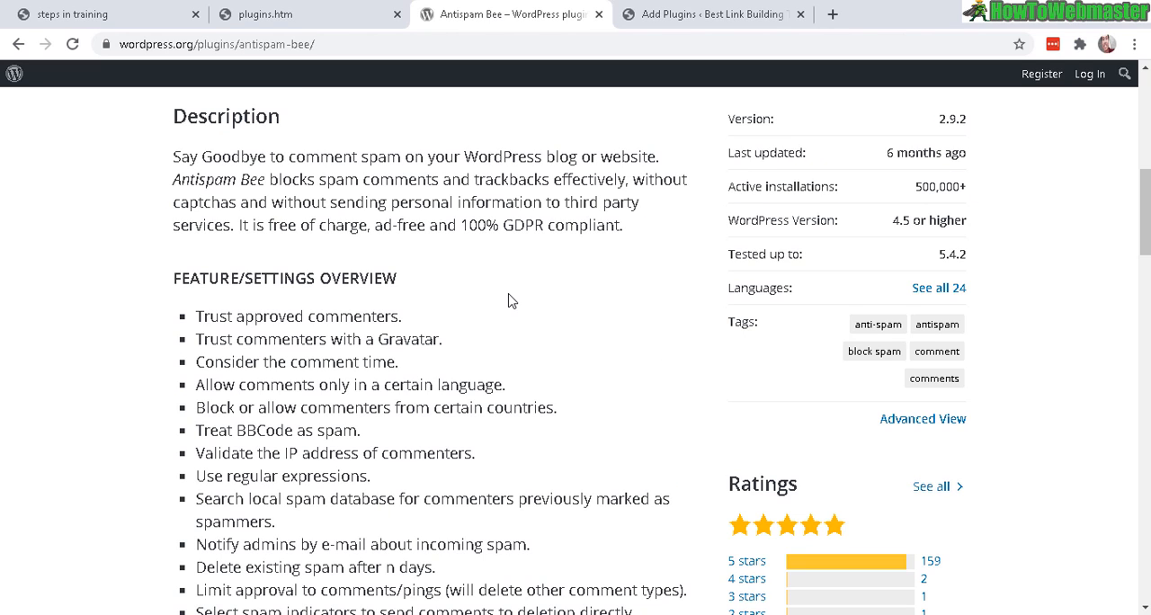
scroll(down, 3)
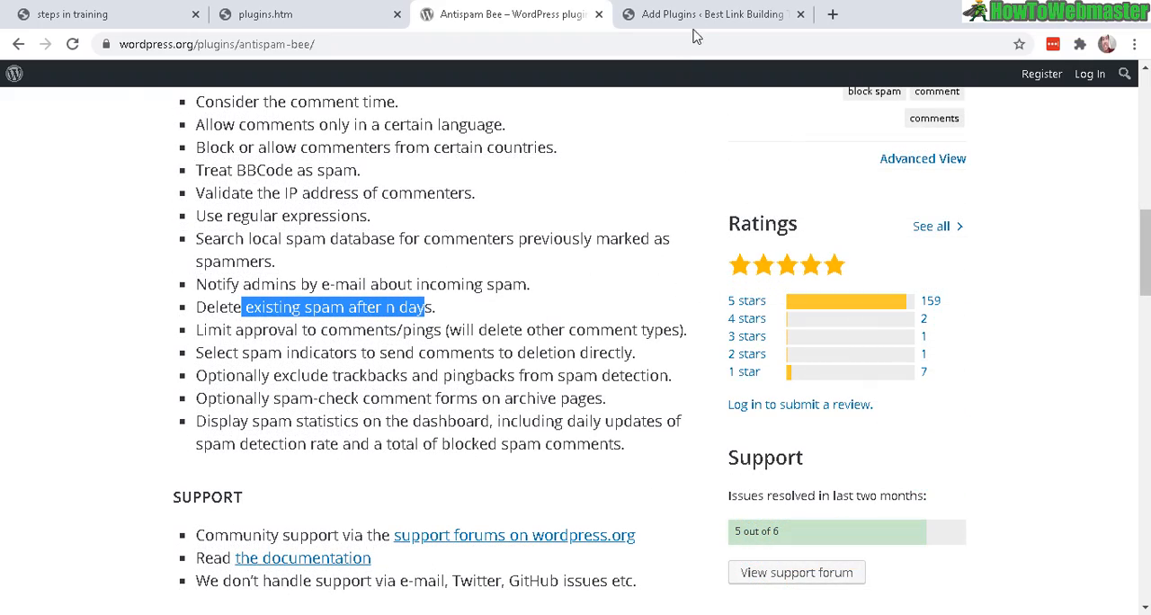
click(711, 14)
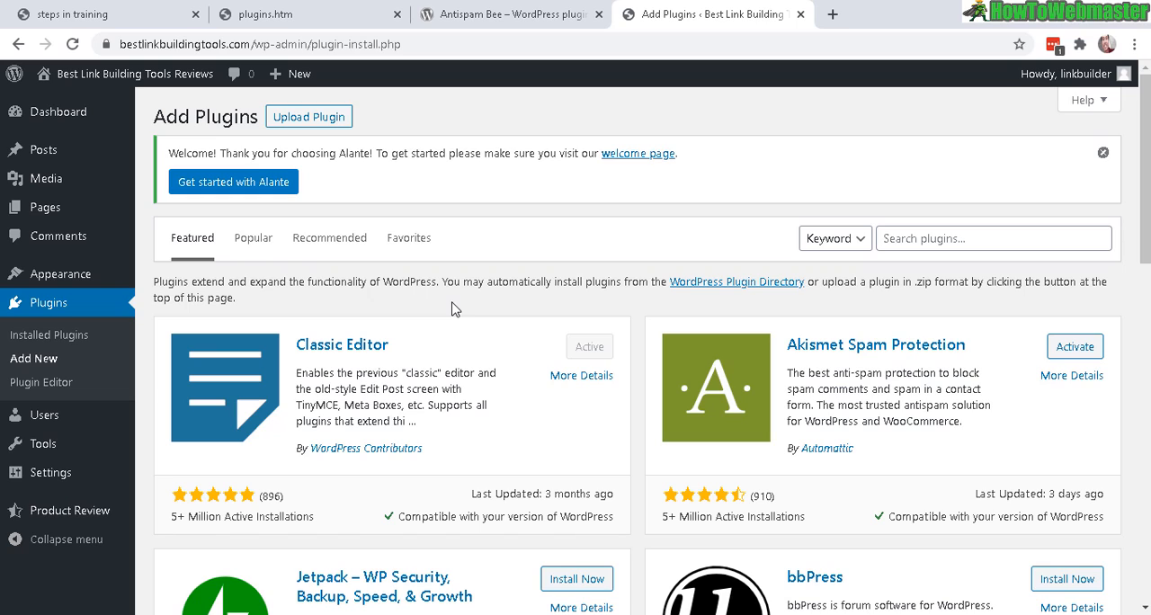
mouse_move(144, 148)
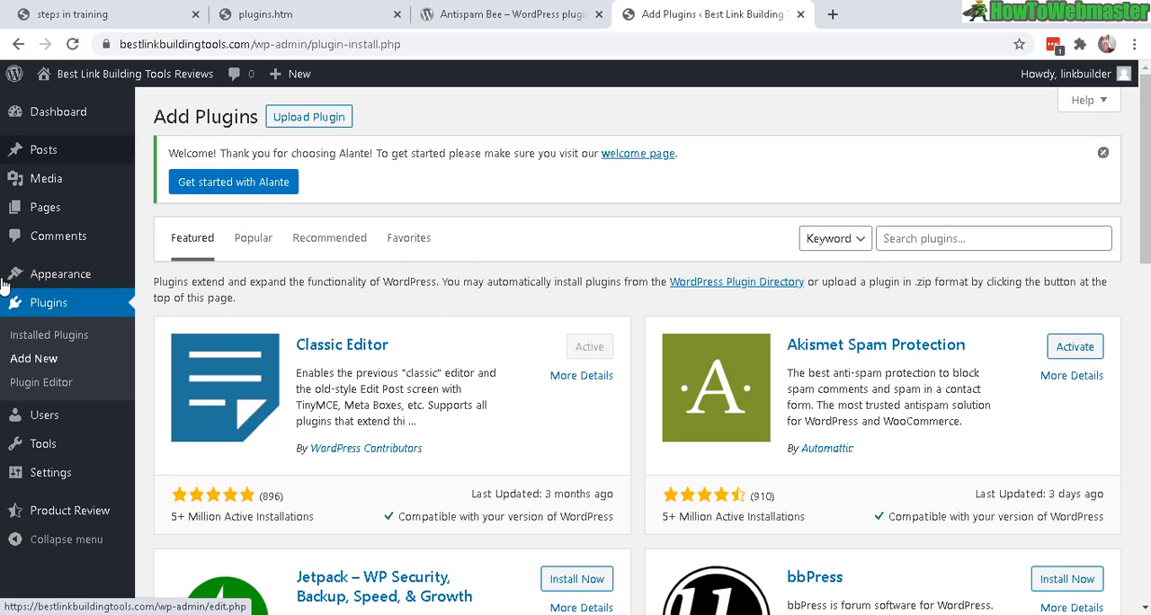
mouse_move(799, 291)
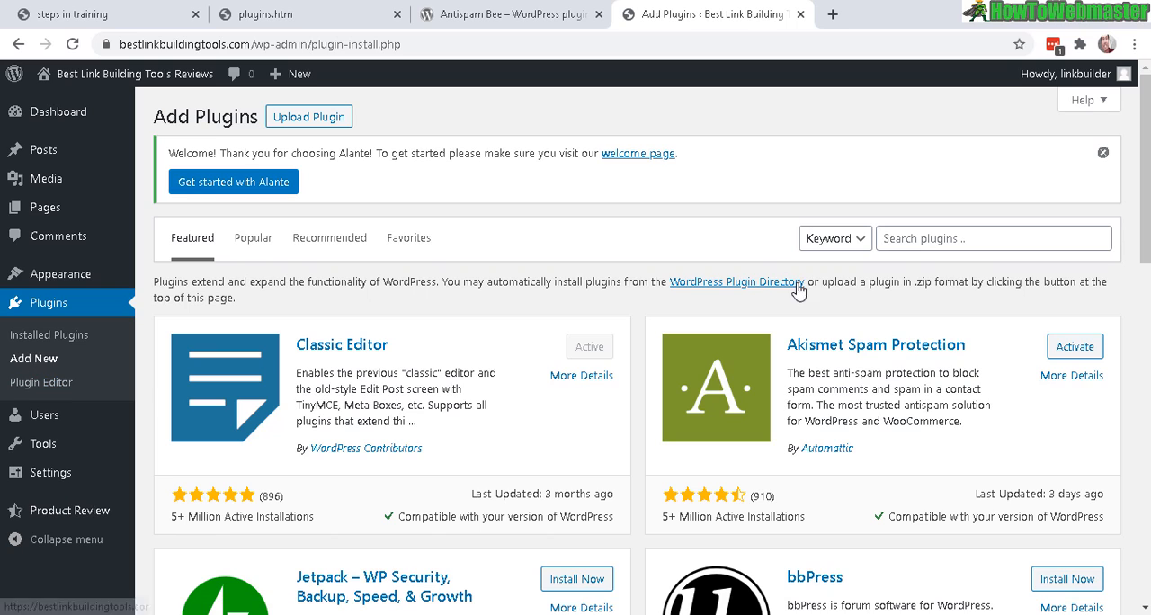
mouse_move(933, 265)
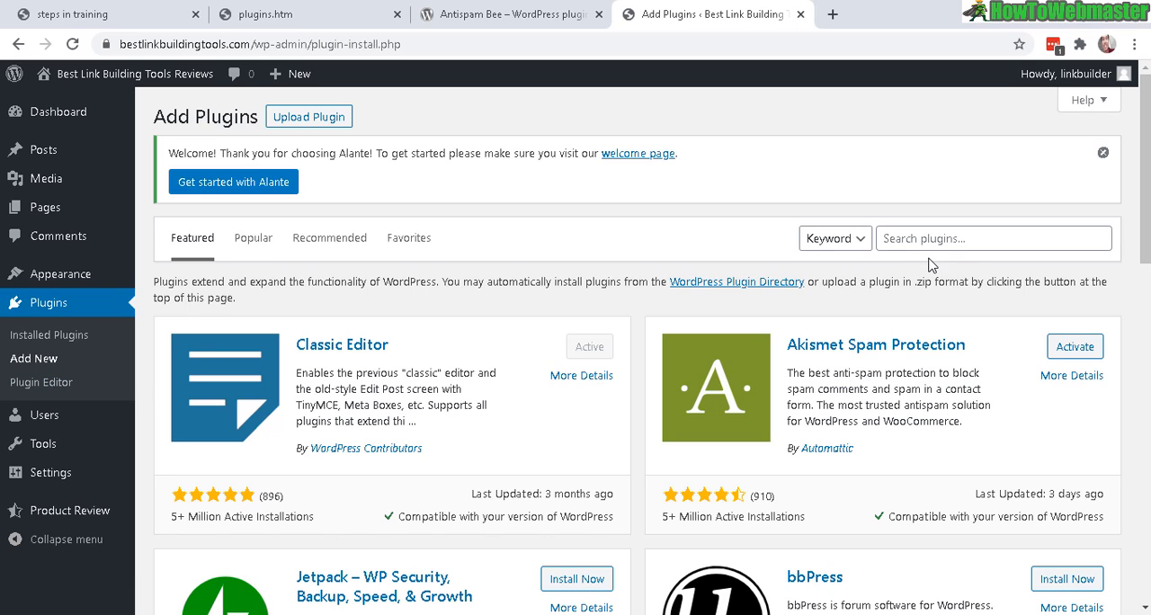
- Search plugins for 'antispam bee', then install and activate the Antispam Bee plugin
text(antispam bee)
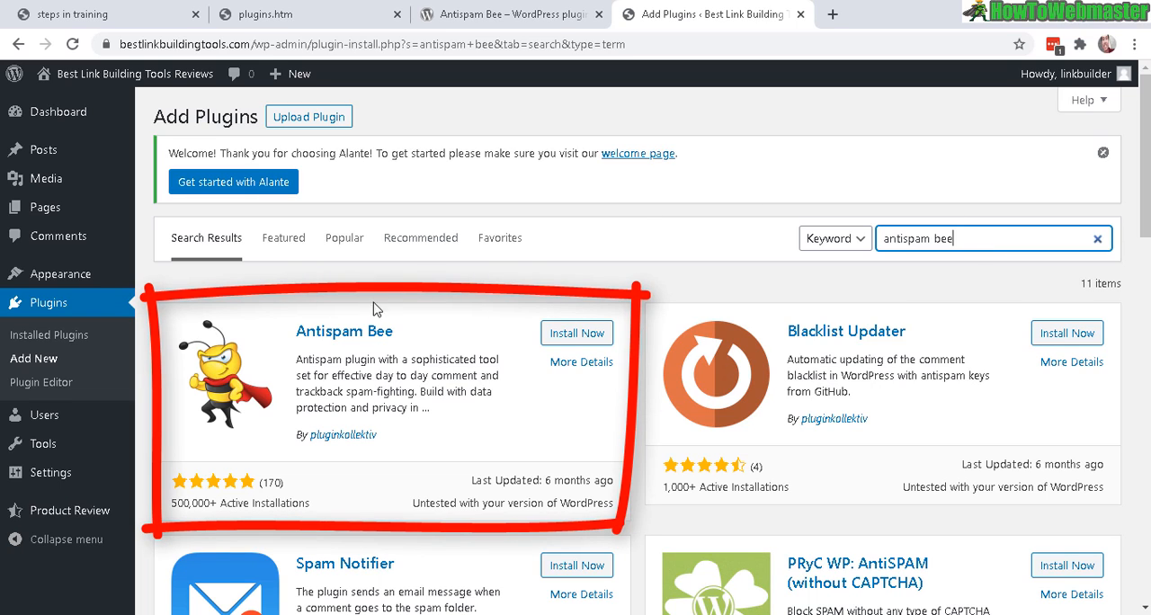
double_click(343, 332)
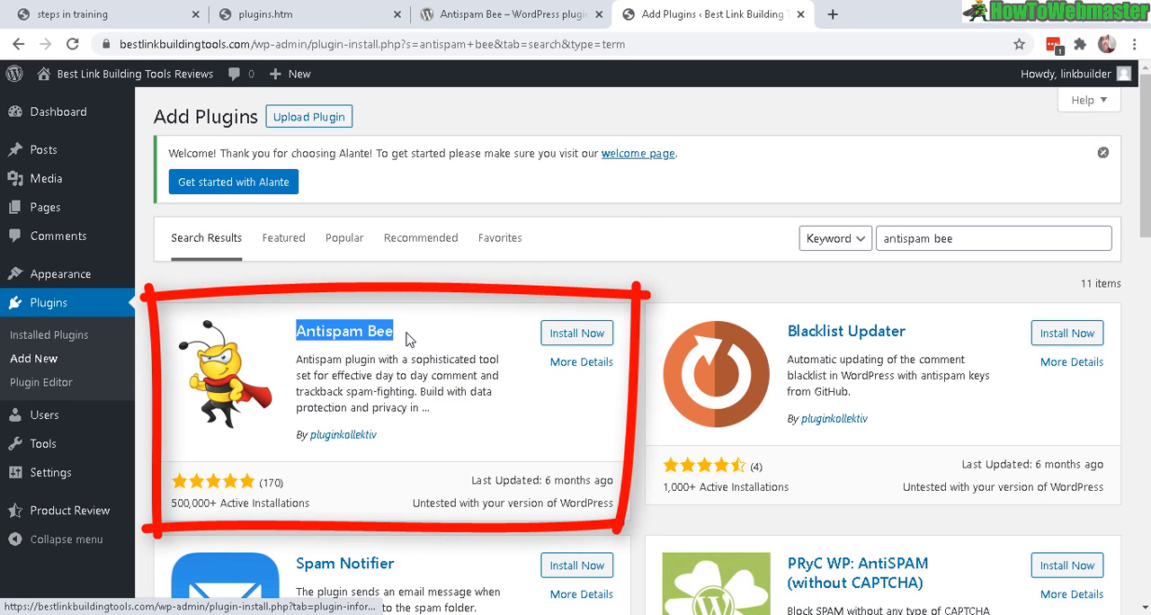
click(576, 333)
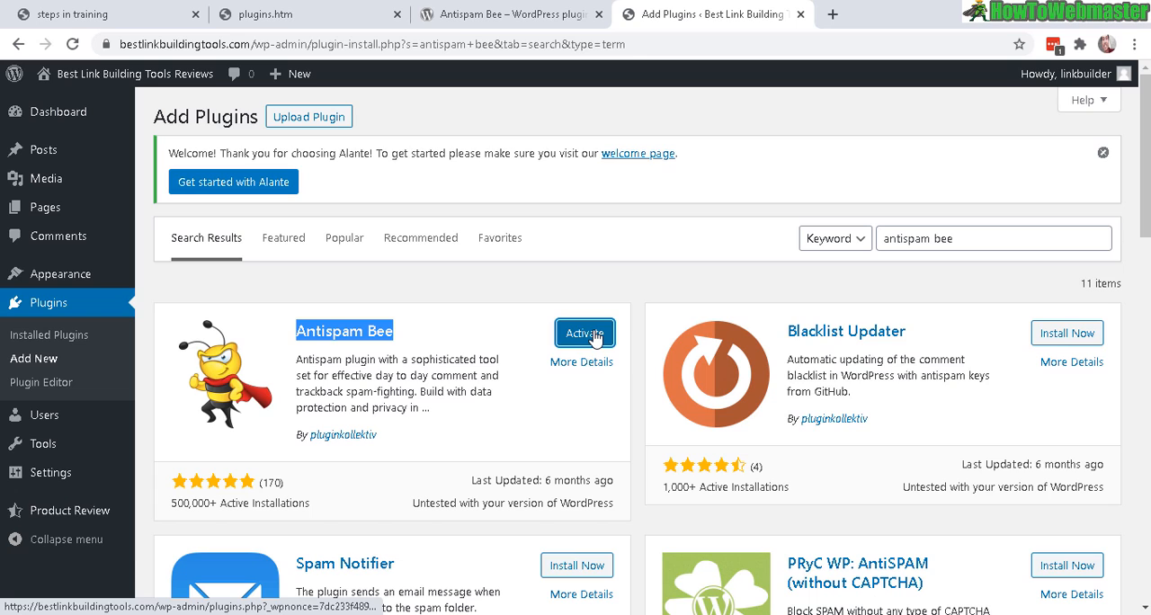
click(583, 333)
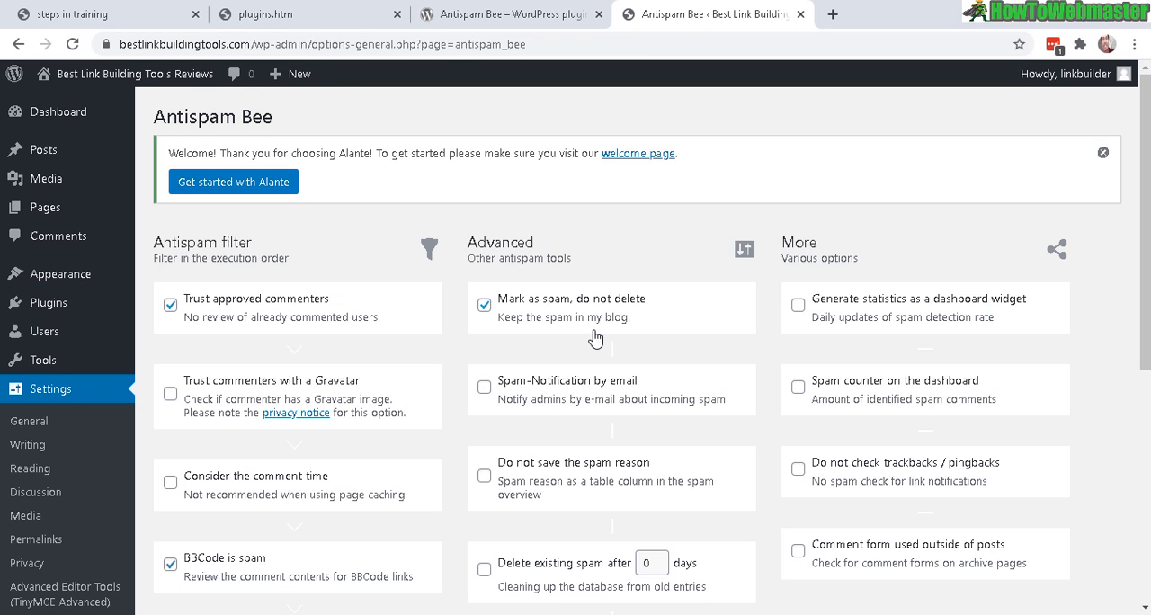
mouse_move(596, 340)
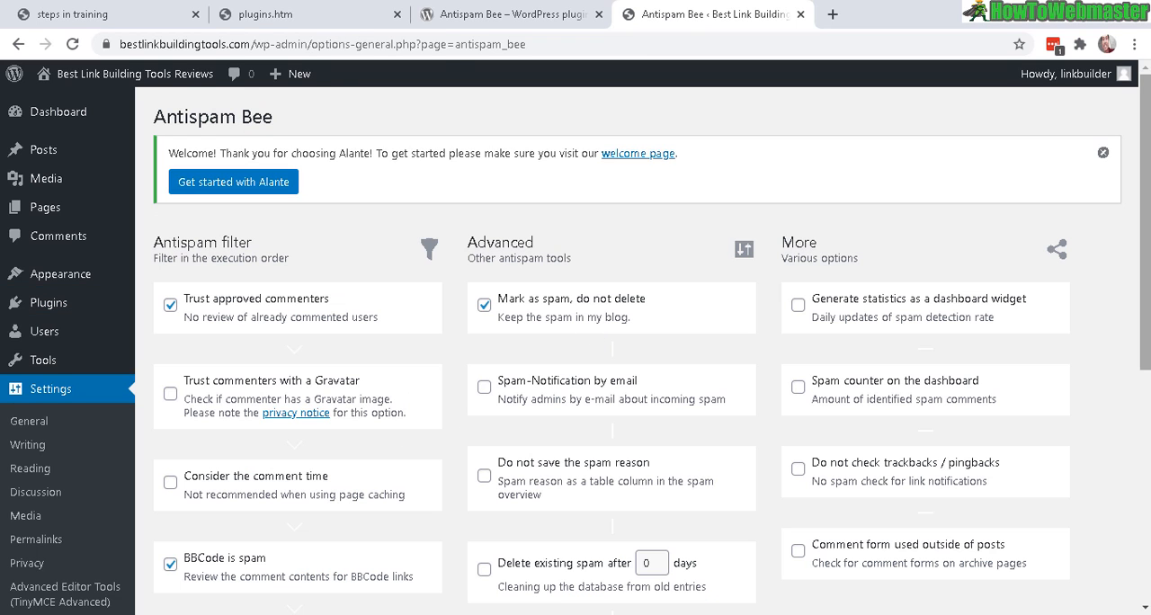
- Scroll through the Antispam filter, Advanced and More option groups of Antispam Bee settings
scroll(down, 3)
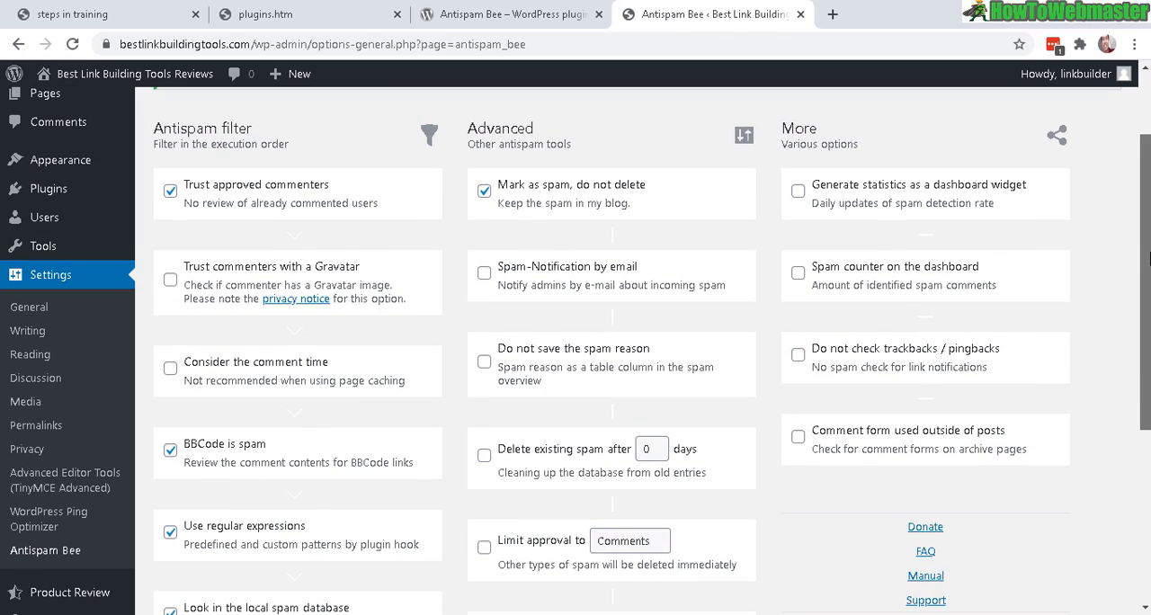
mouse_move(67, 592)
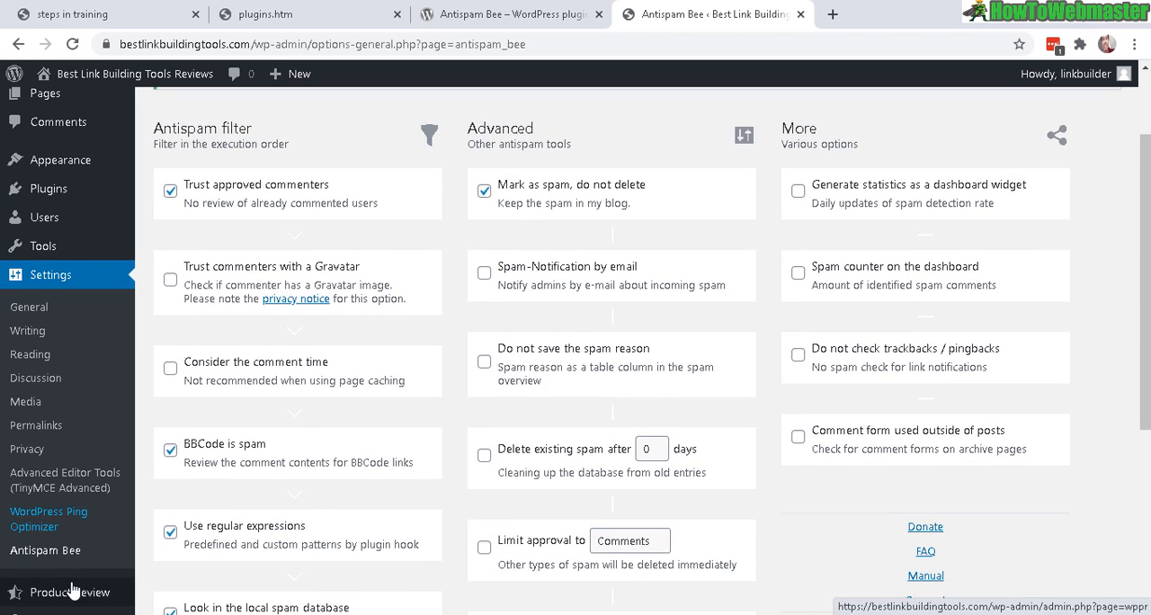
mouse_move(72, 281)
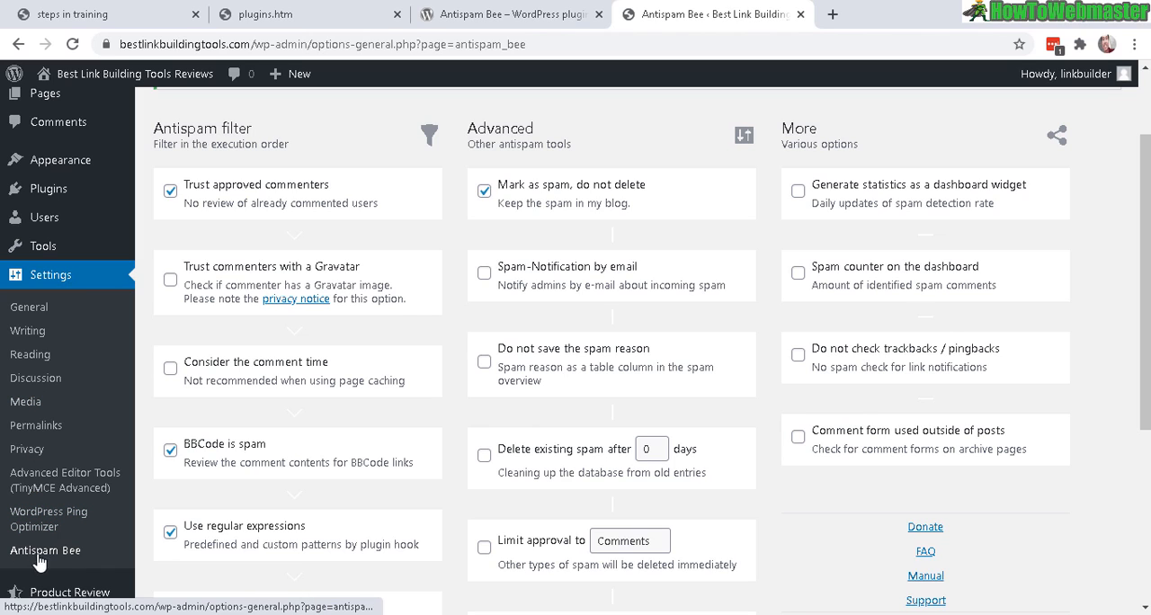
mouse_move(23, 556)
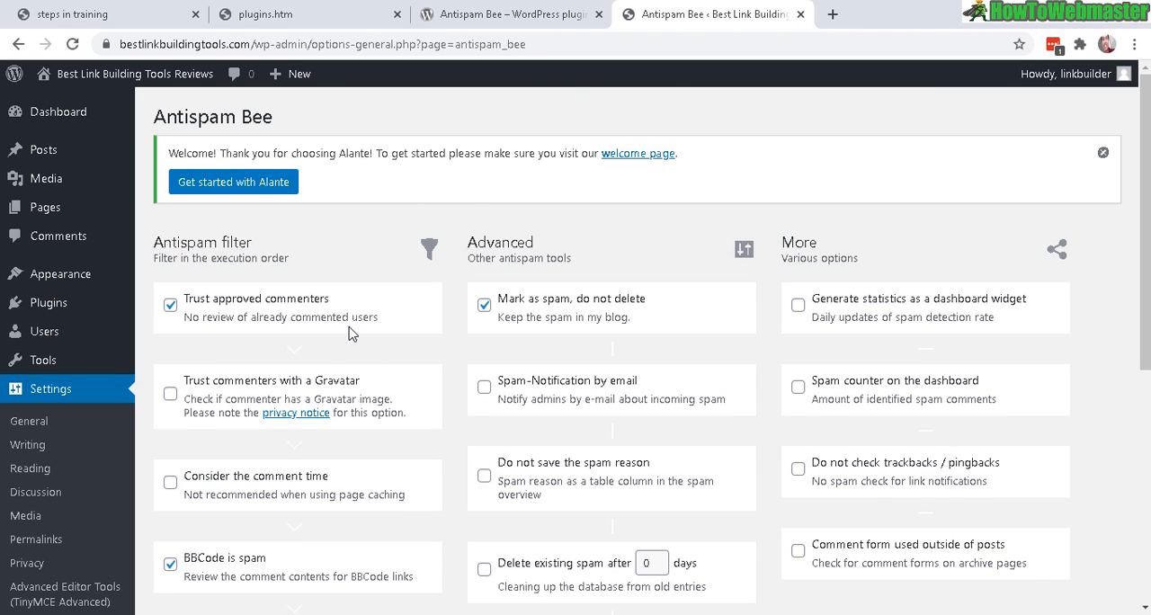
mouse_move(733, 263)
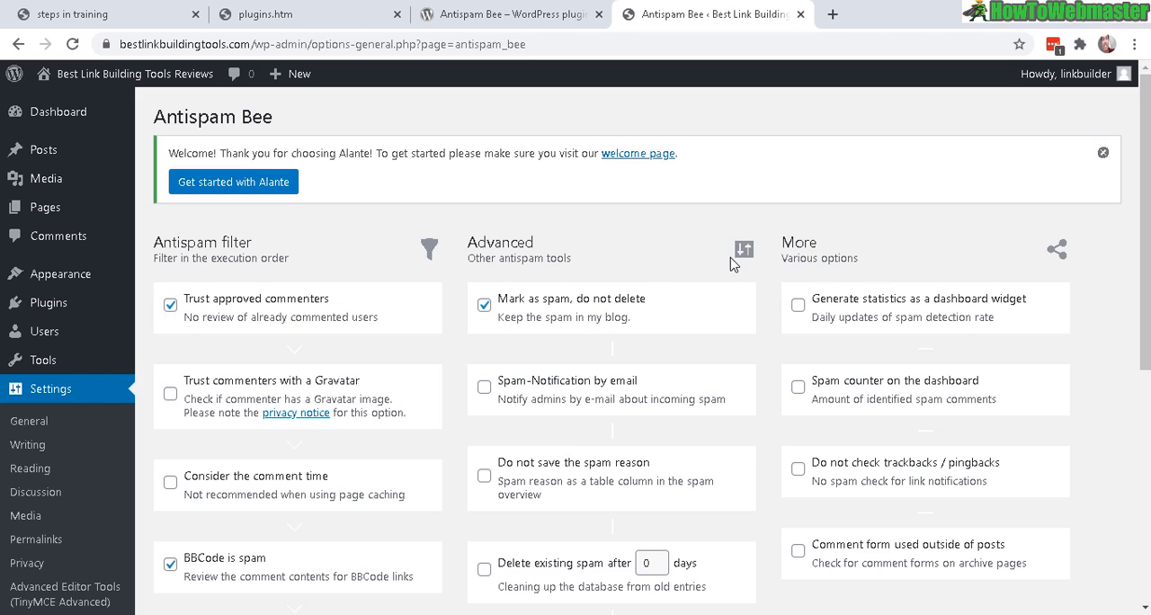
mouse_move(537, 371)
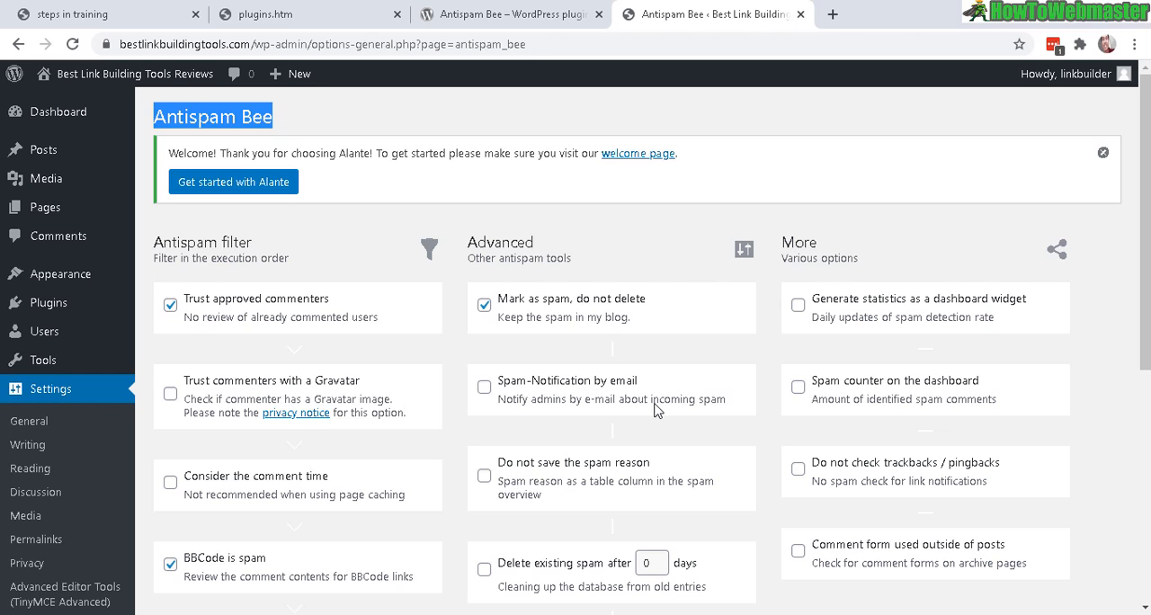
scroll(down, 3)
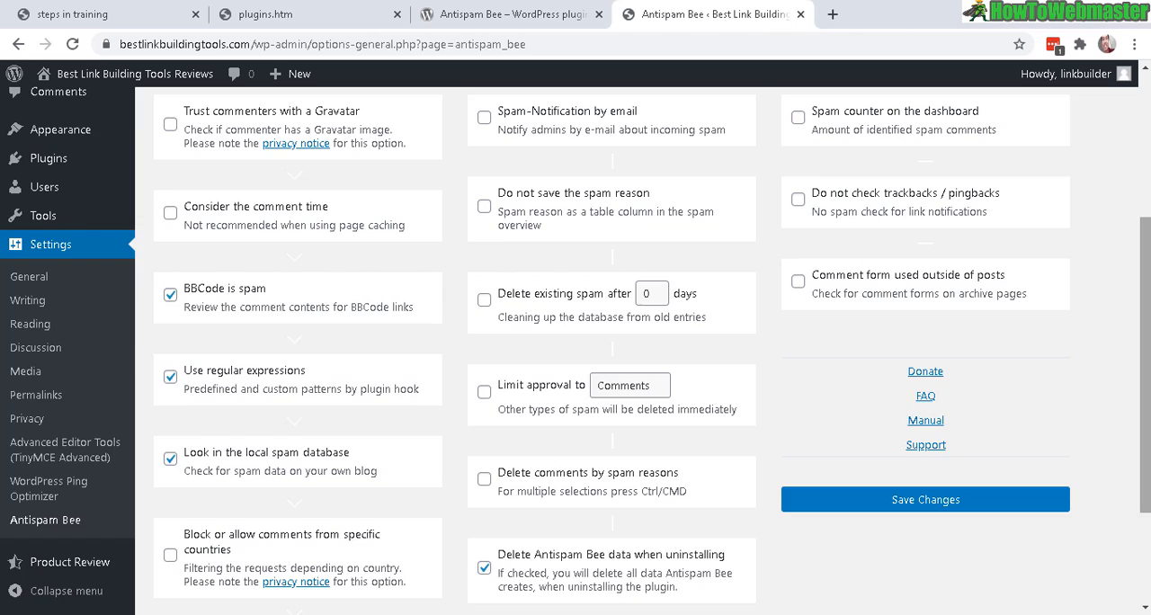
scroll(up, 3)
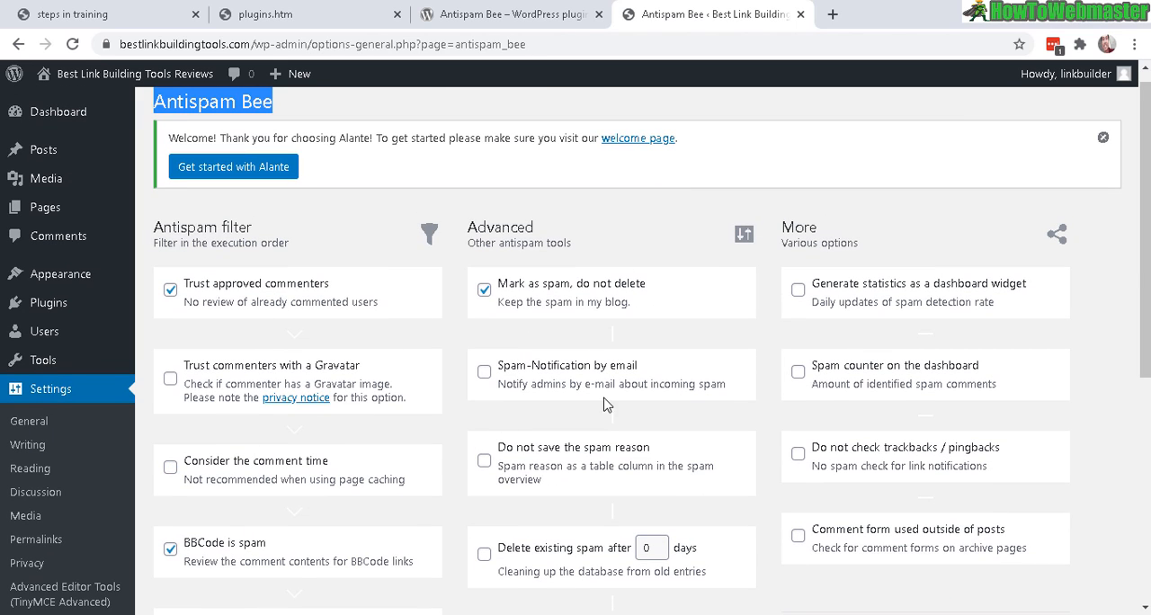
mouse_move(561, 378)
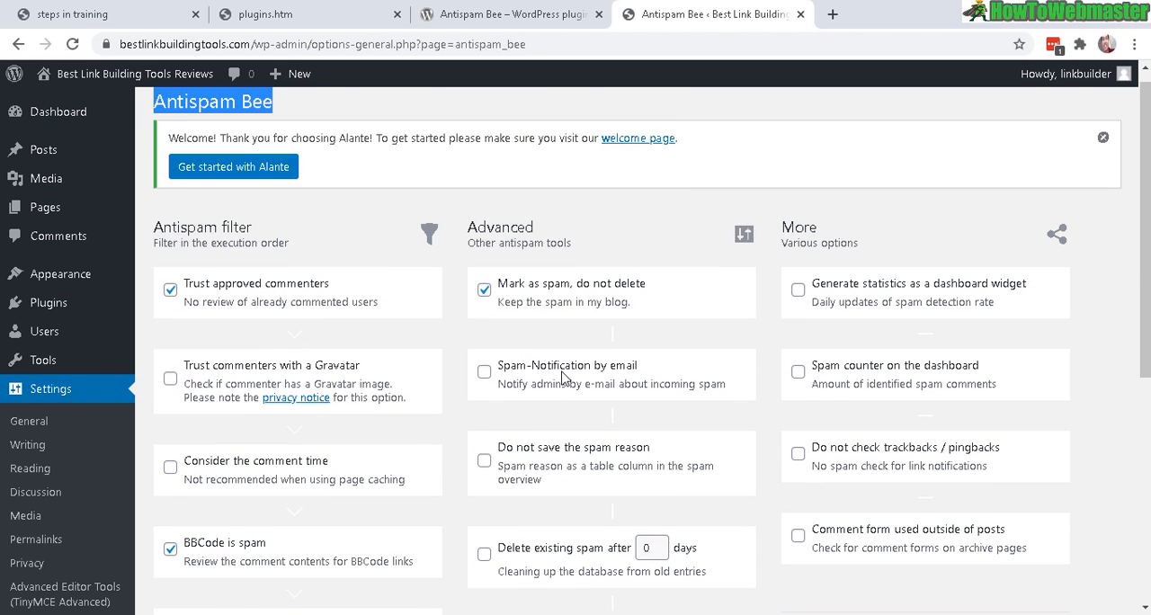
mouse_move(1123, 198)
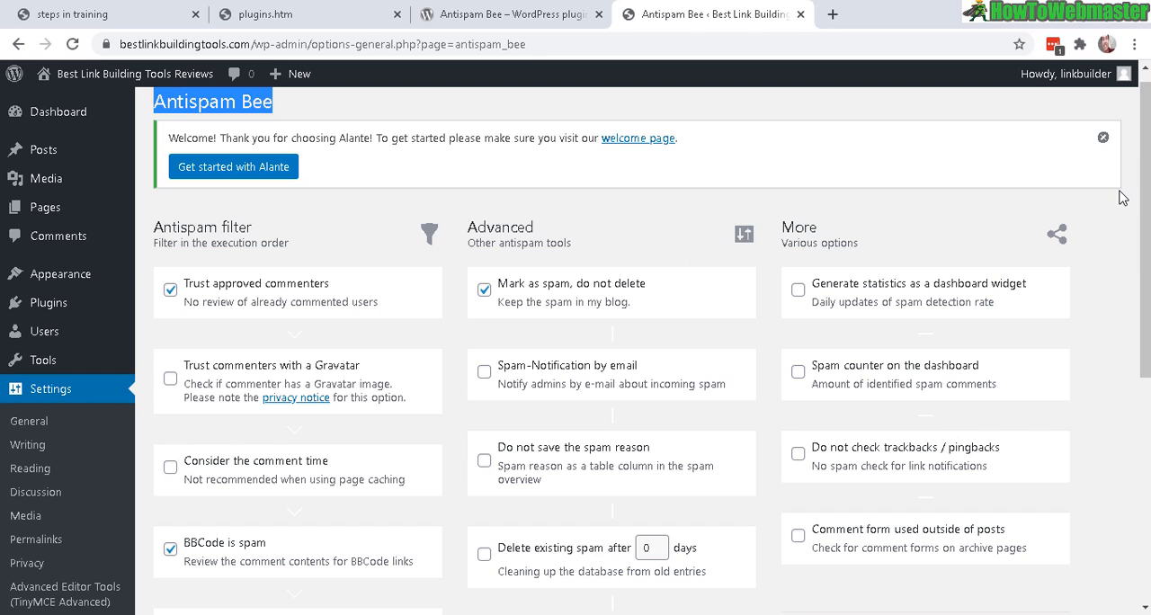
scroll(down, 3)
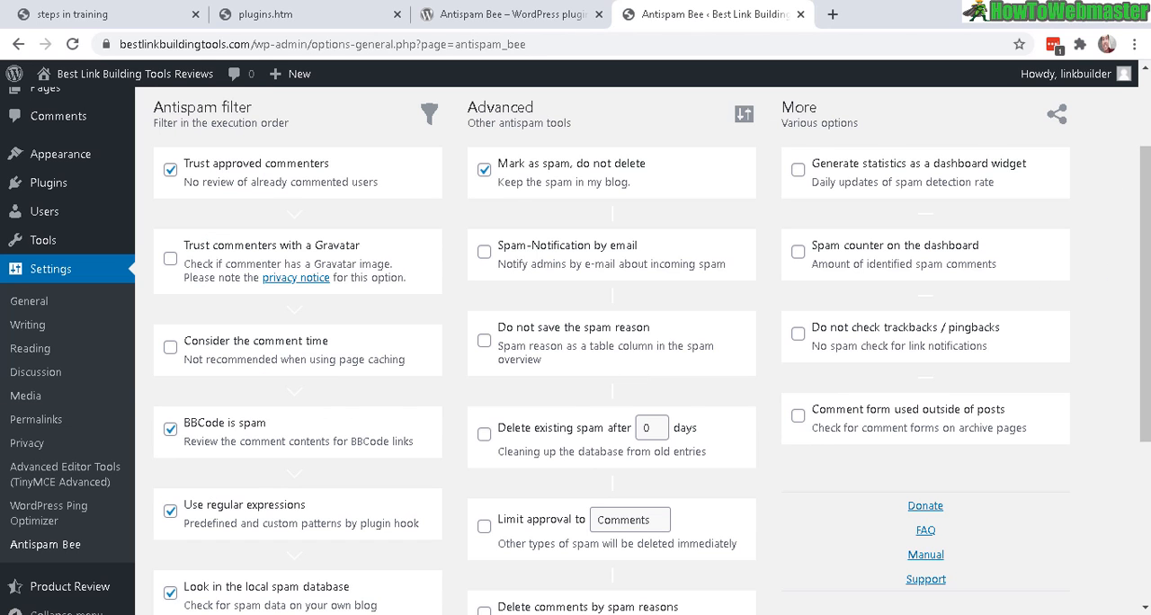
scroll(up, 3)
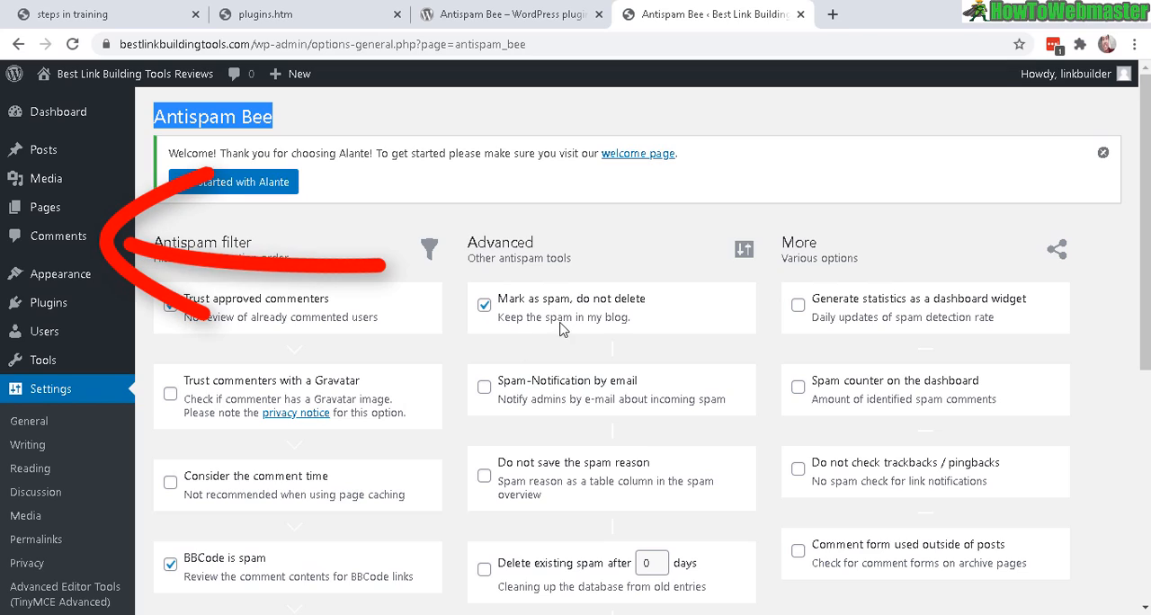
mouse_move(499, 302)
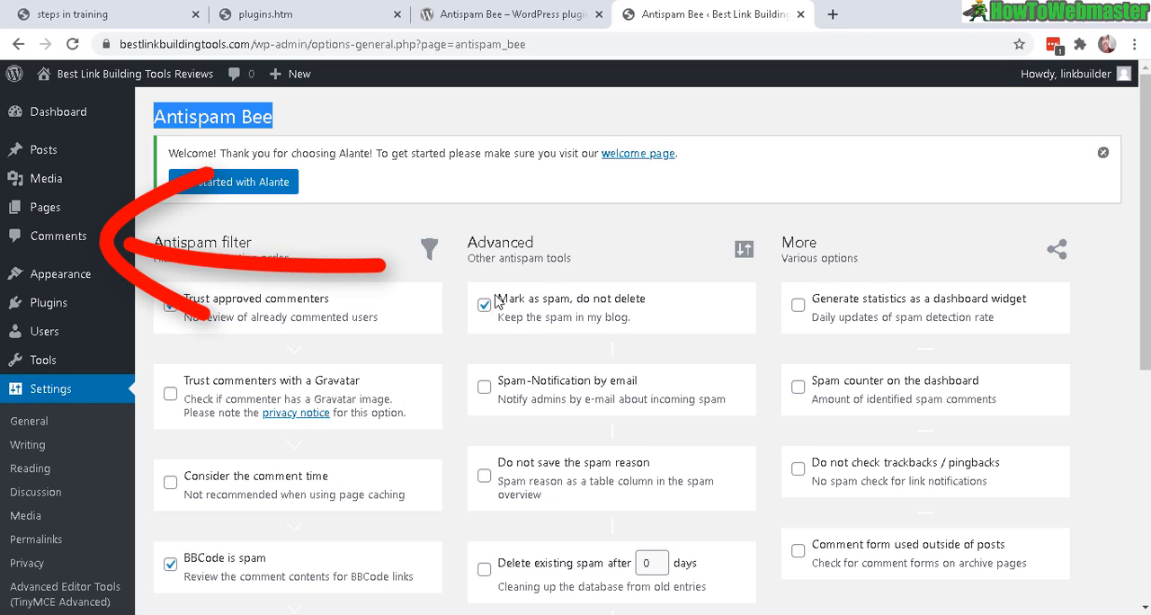
- Open the Comments screen, which lists one approved sample comment and no spam
click(58, 235)
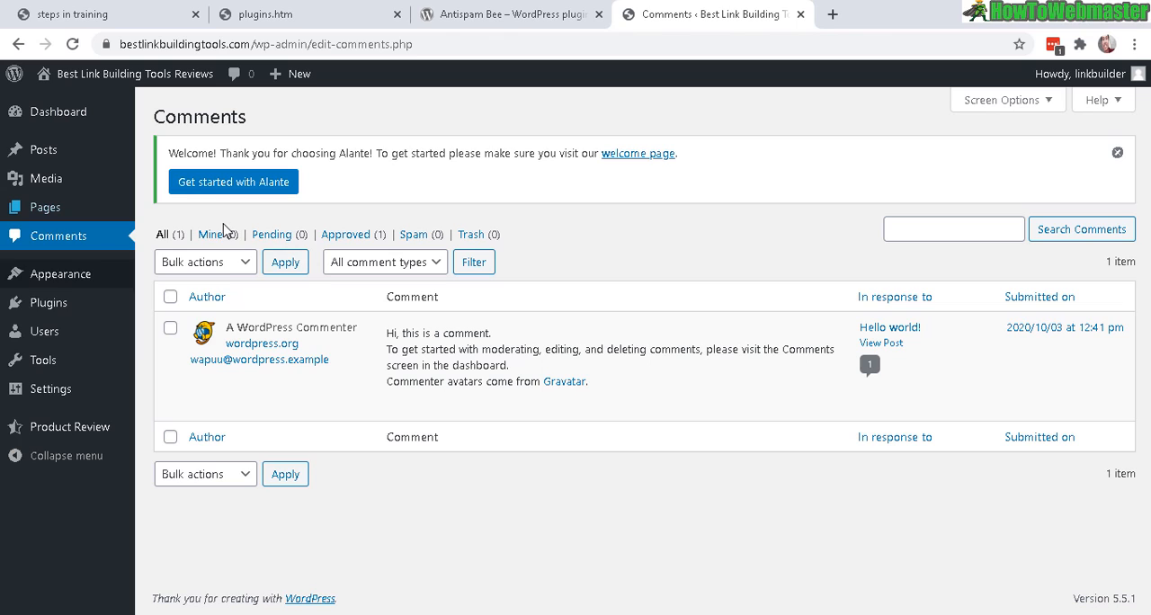
click(206, 296)
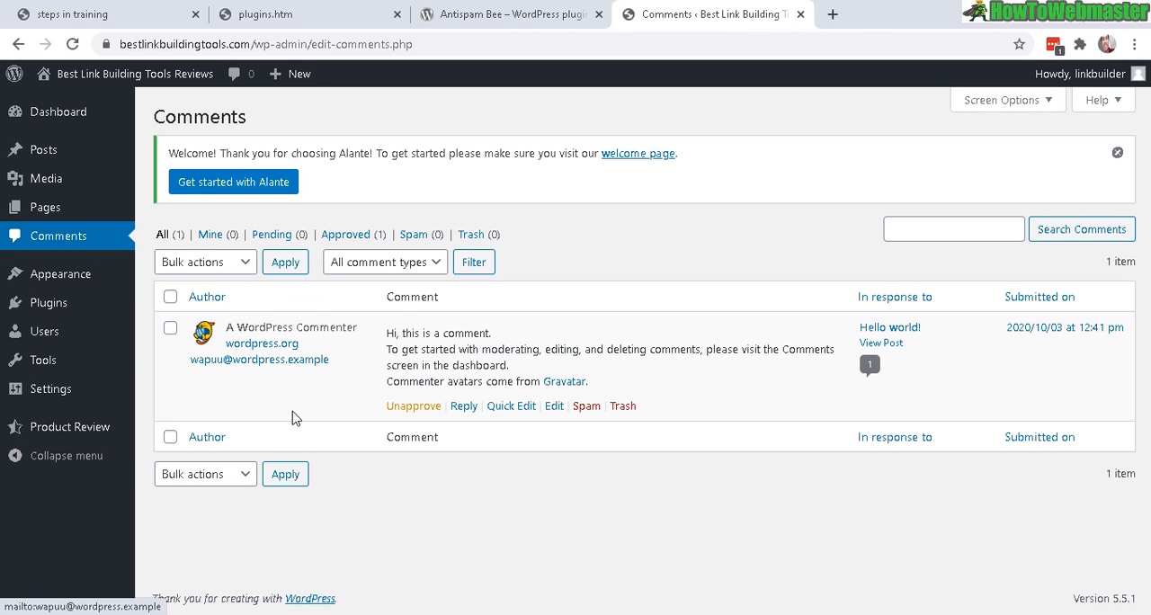
mouse_move(307, 358)
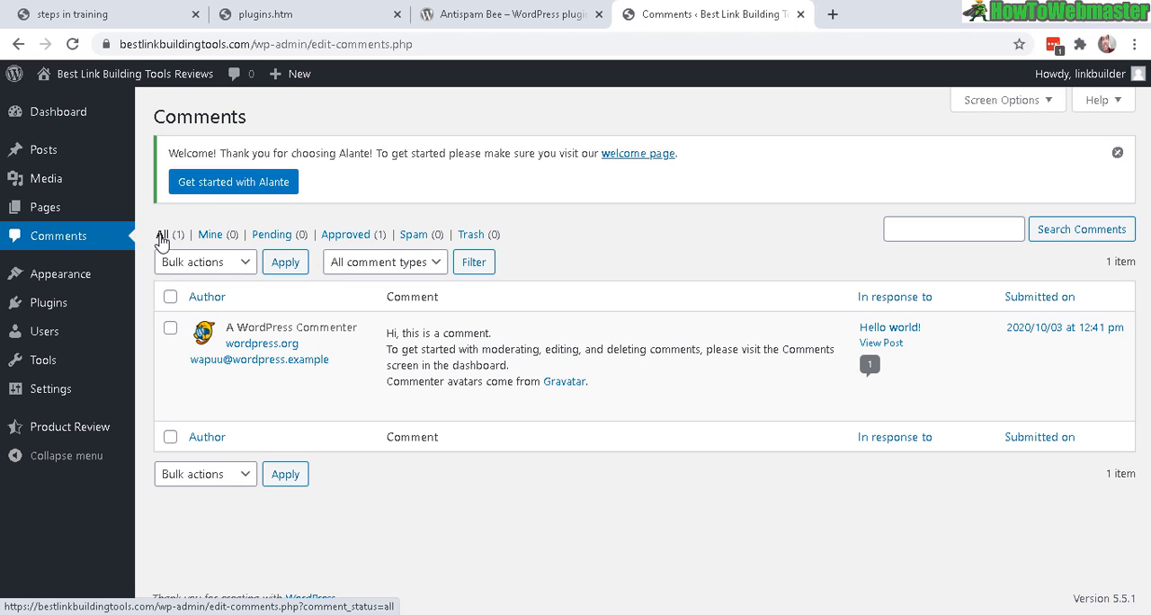
mouse_move(329, 238)
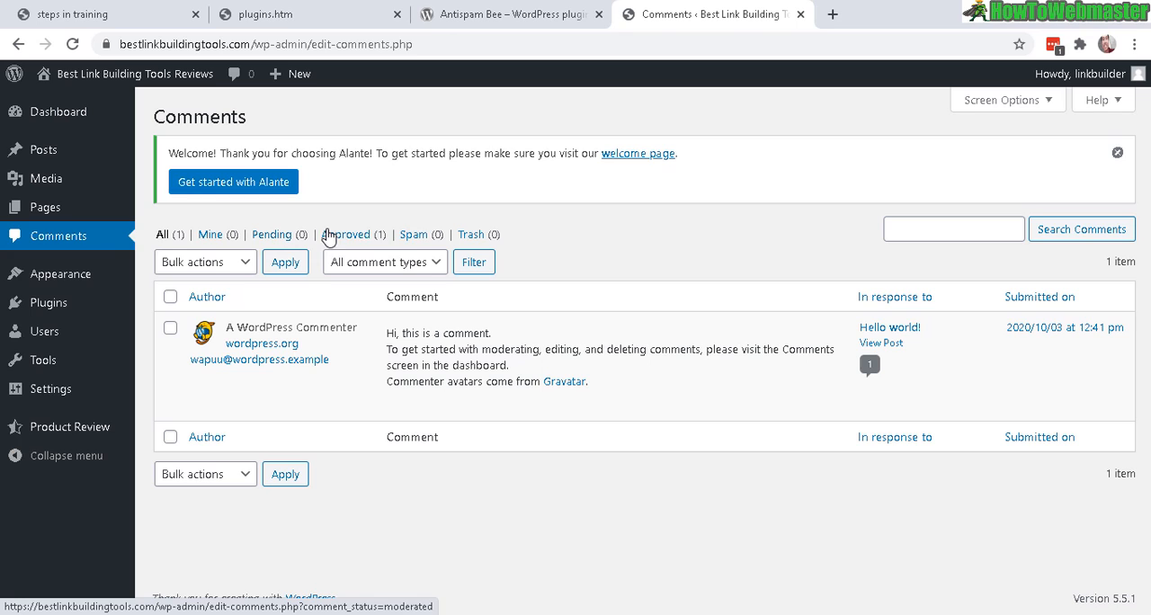
mouse_move(413, 233)
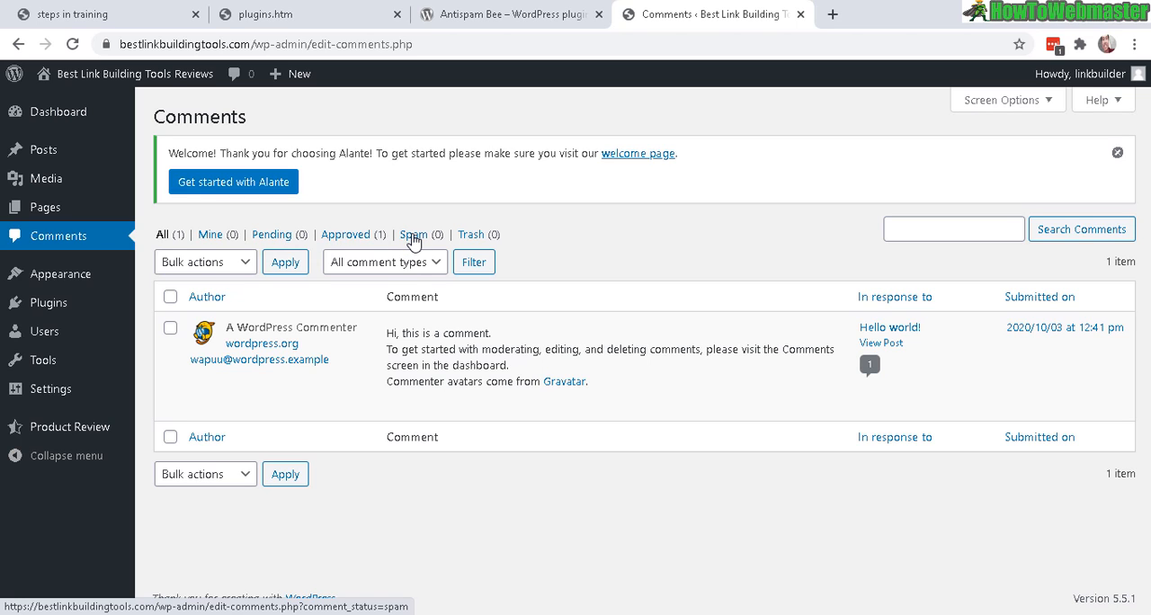
- Filter the comments list to Spam (0), showing no comments found
click(413, 235)
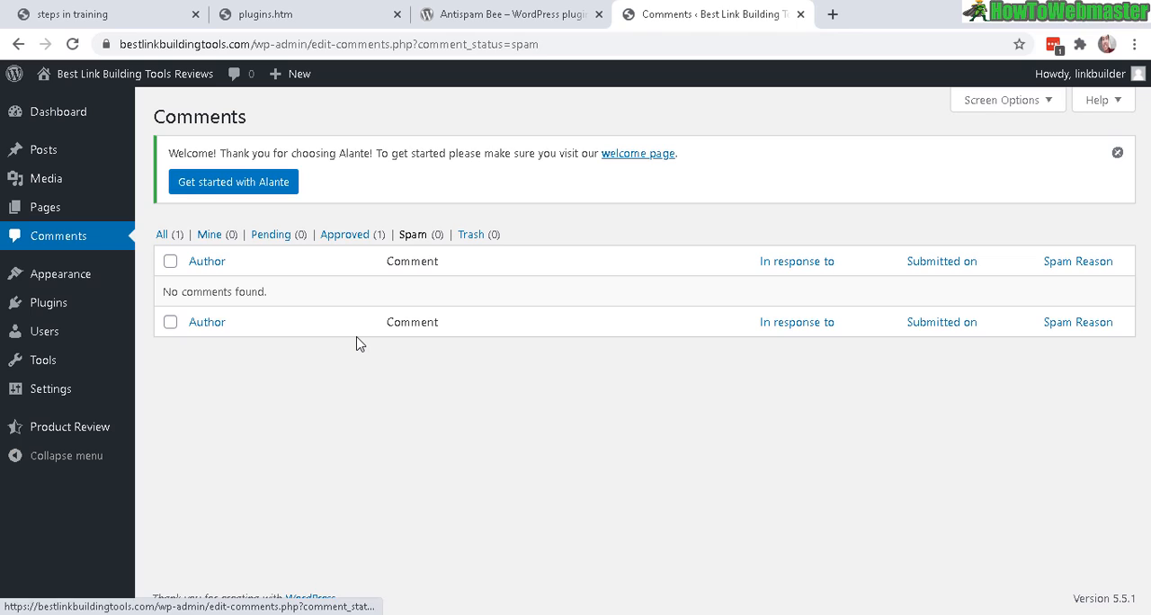
mouse_move(440, 311)
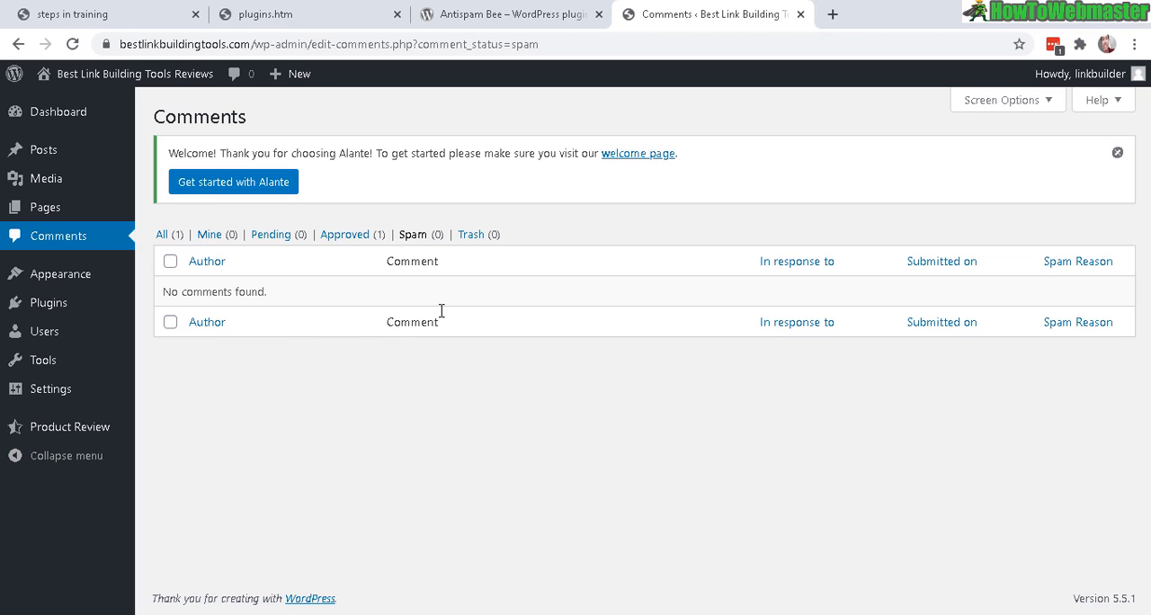
mouse_move(378, 310)
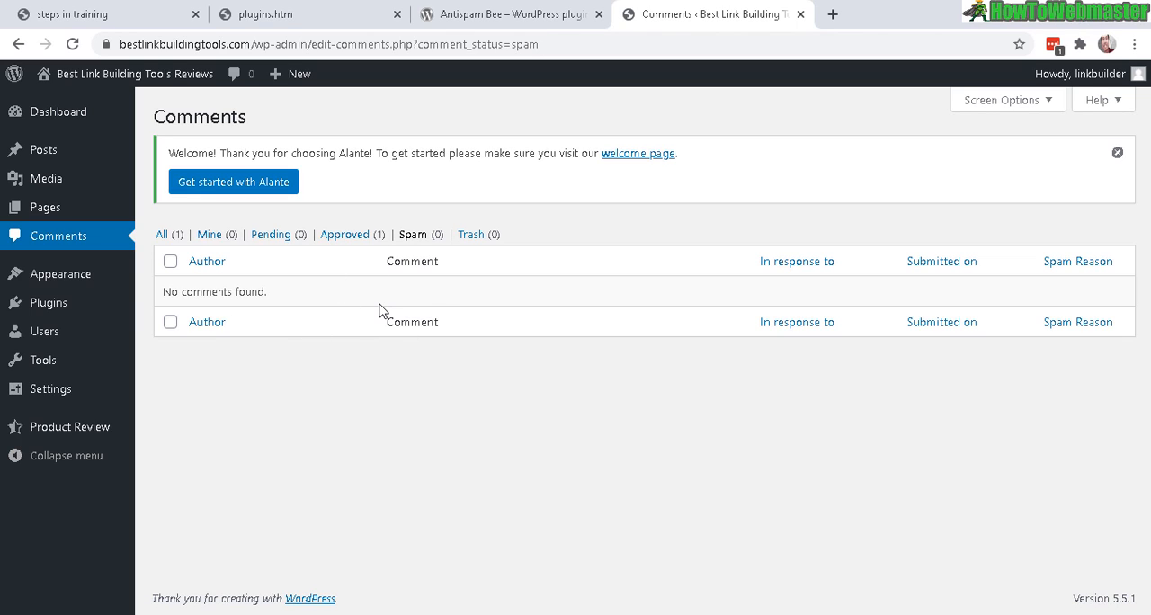
mouse_move(394, 351)
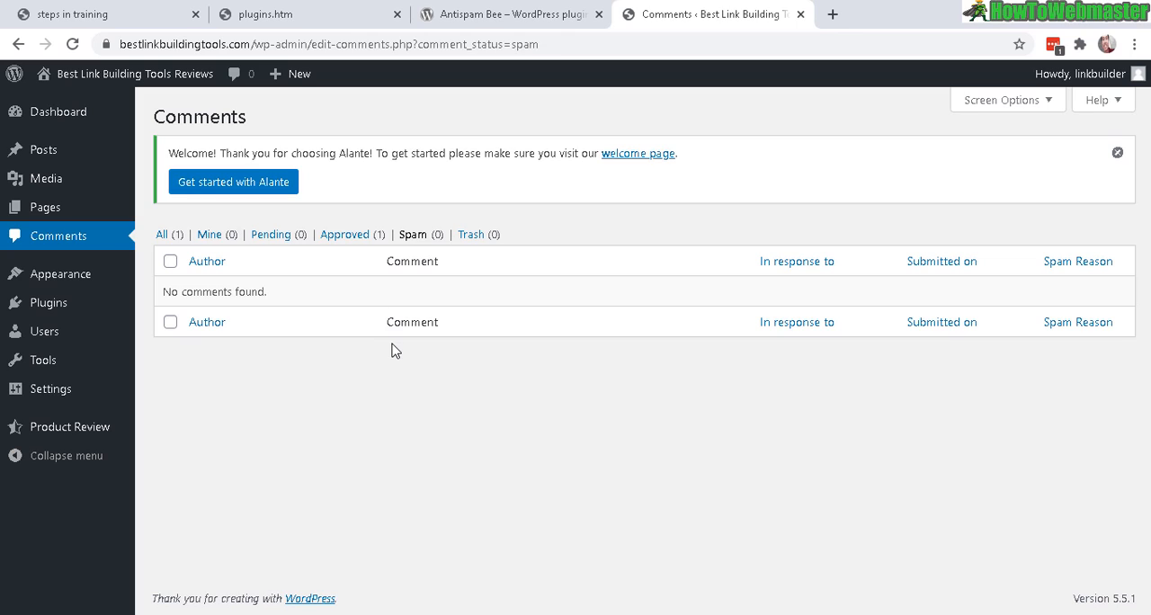